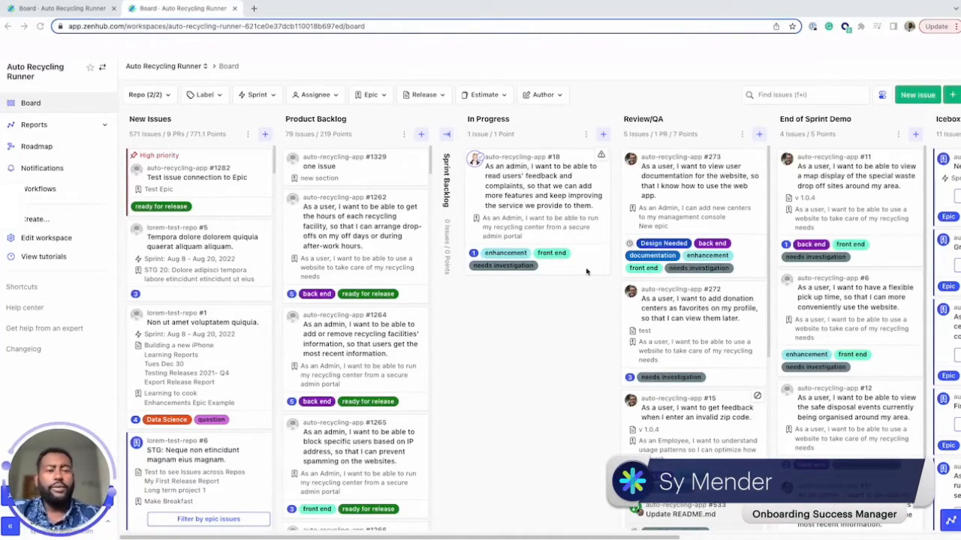
pyautogui.moveTo(577, 279)
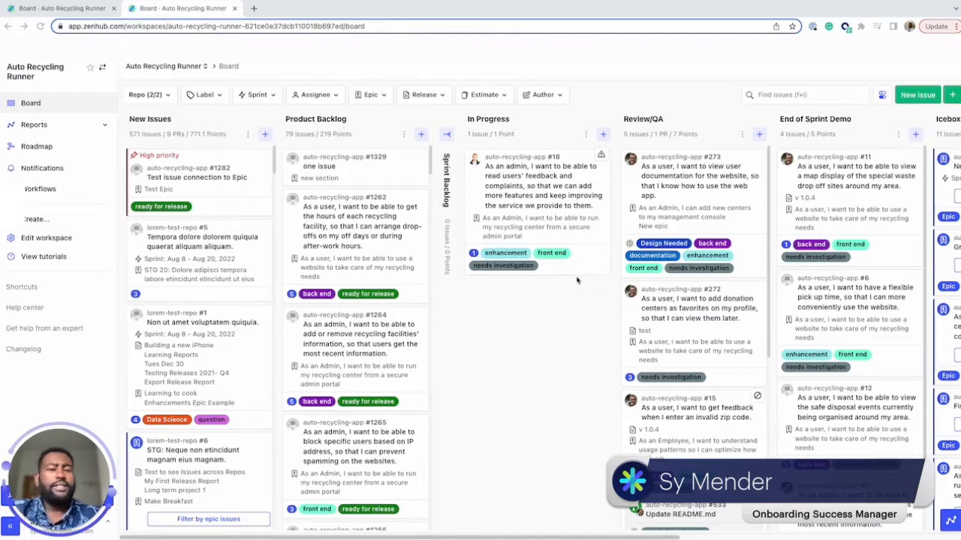
pyautogui.moveTo(565, 277)
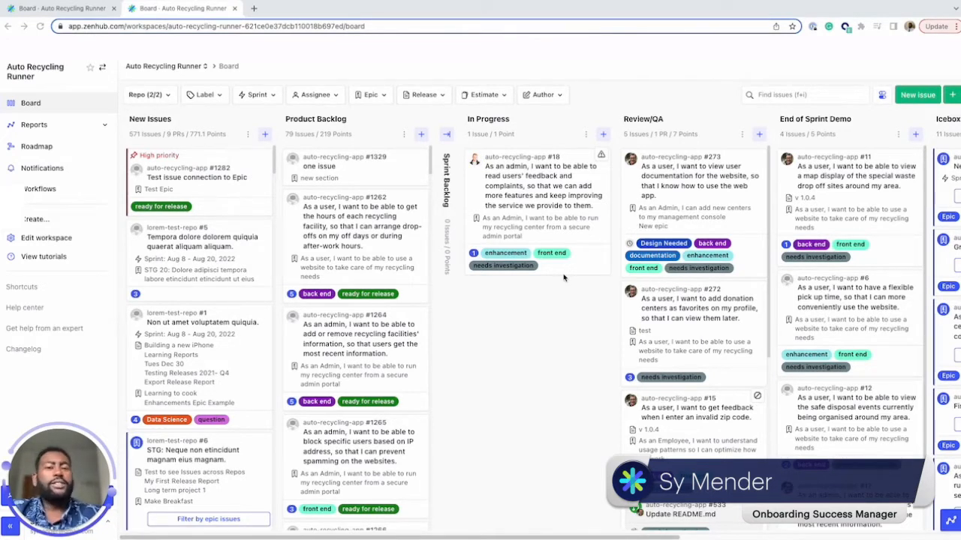
pyautogui.moveTo(531, 283)
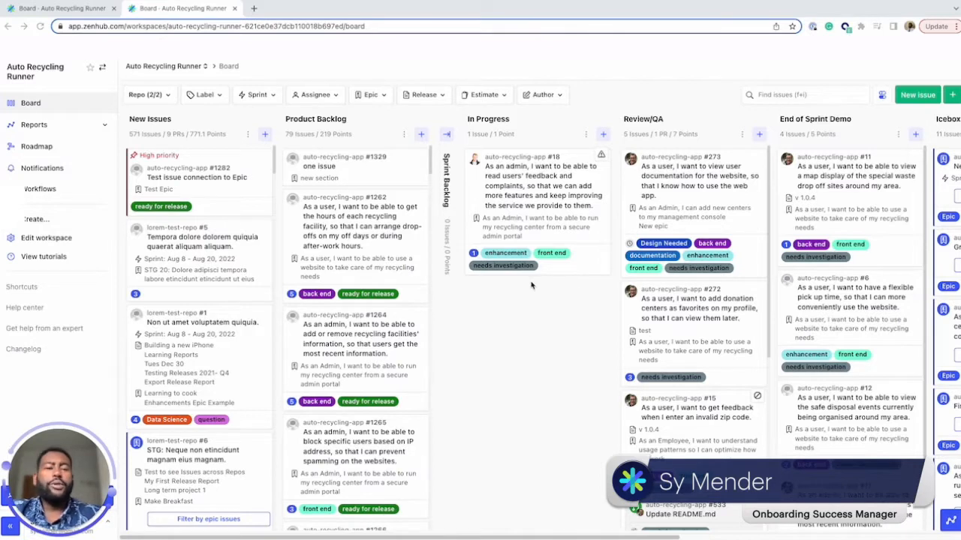
pyautogui.moveTo(526, 282)
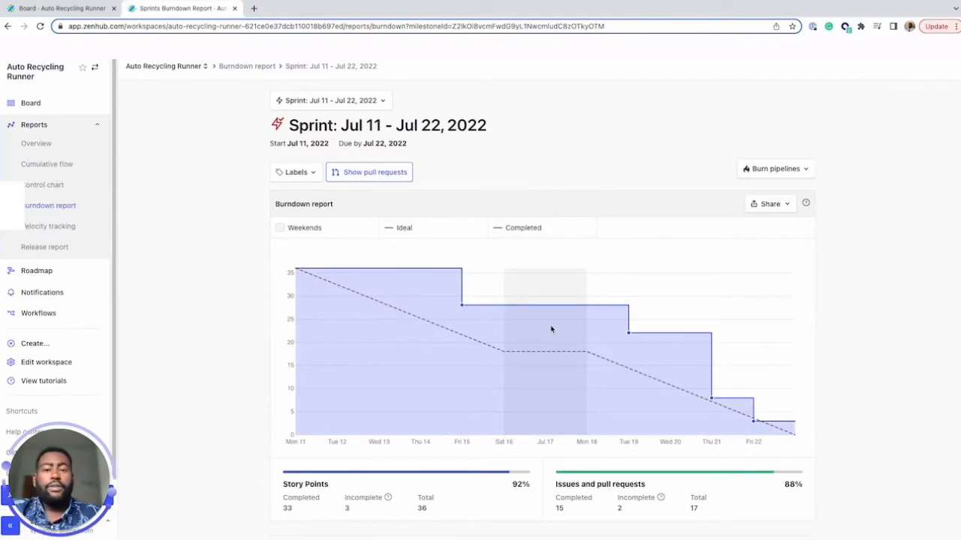
pyautogui.moveTo(579, 378)
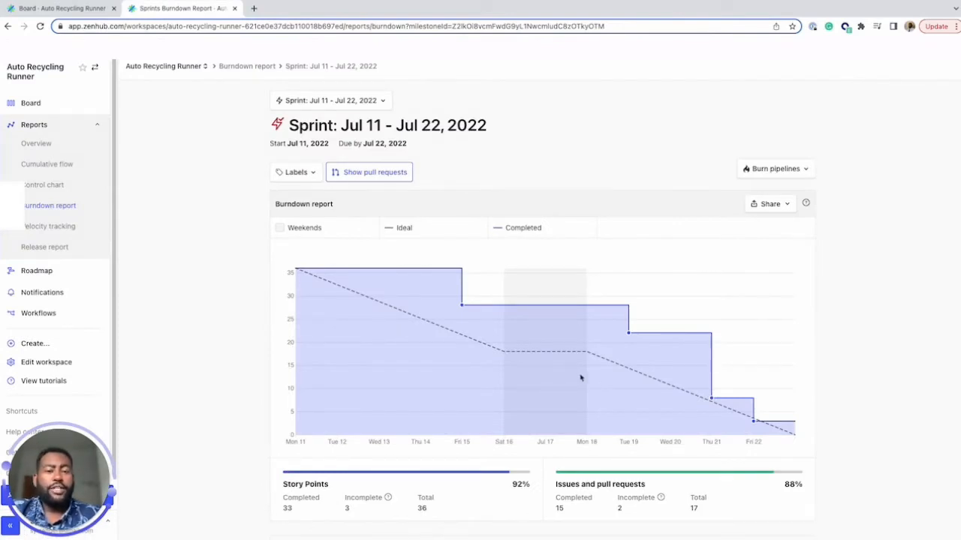
pyautogui.moveTo(569, 396)
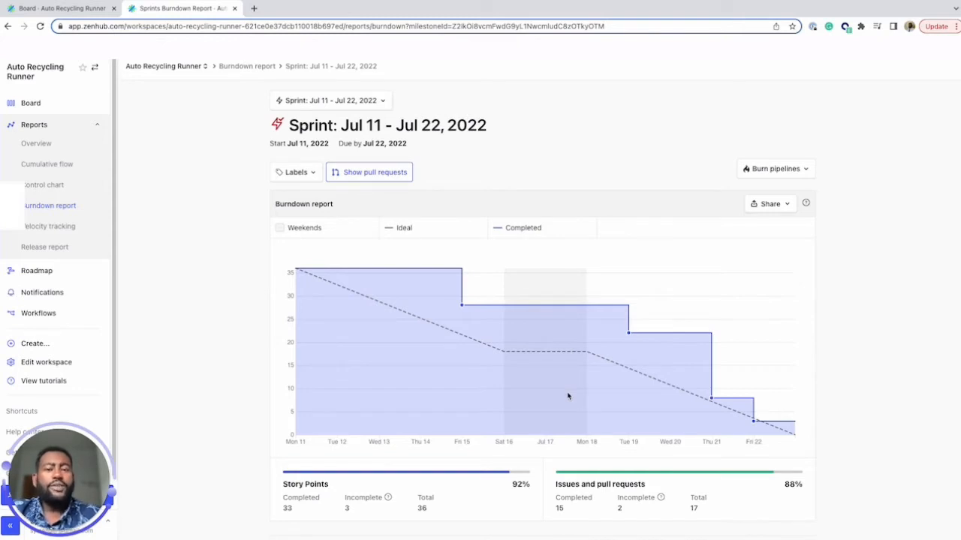
pyautogui.moveTo(555, 384)
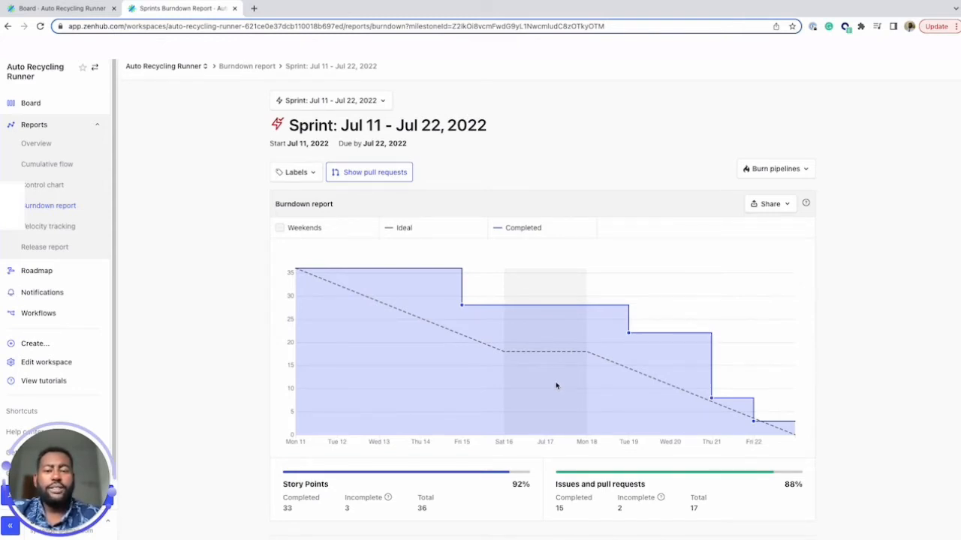
pyautogui.moveTo(119, 246)
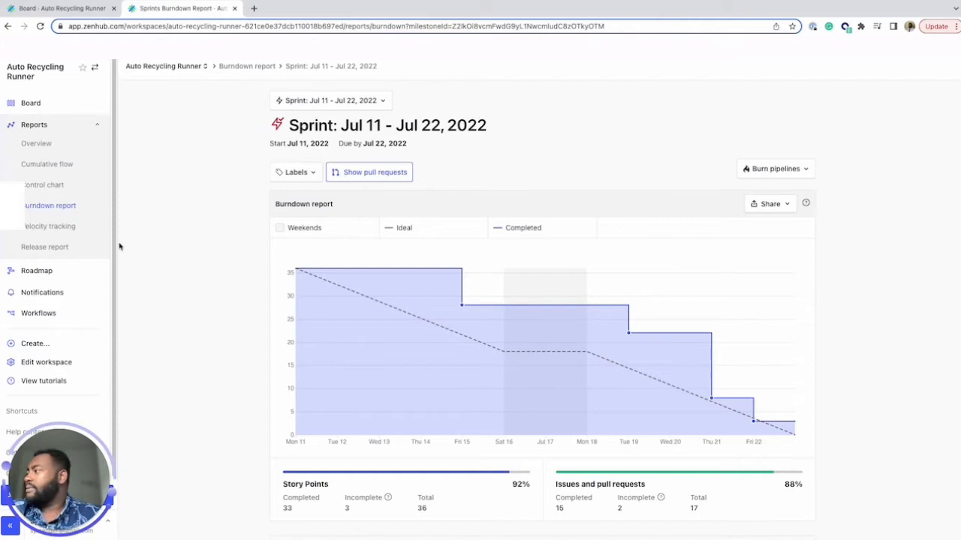
# - Switch from the Burndown report to the Velocity tracking report for Auto Recycling Runner
pyautogui.click(48, 225)
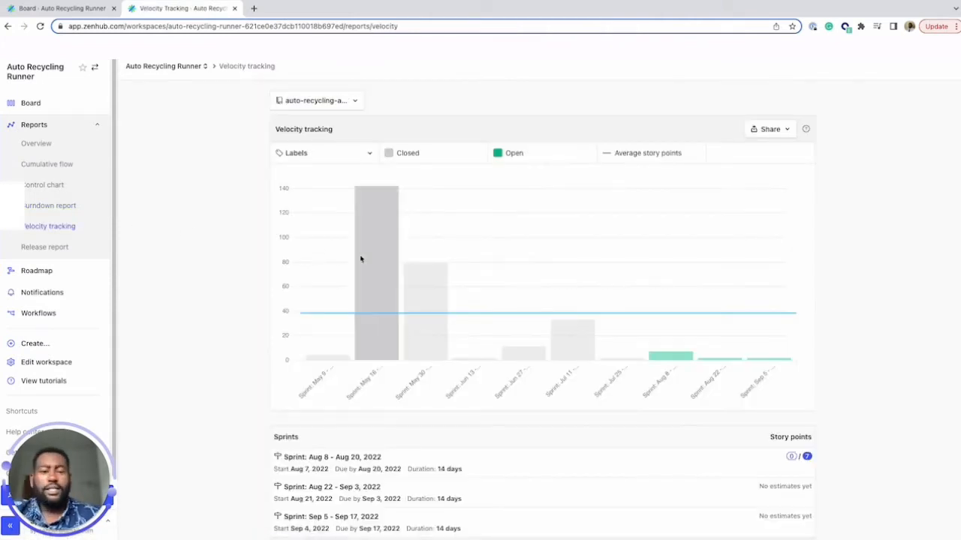
pyautogui.moveTo(389, 273)
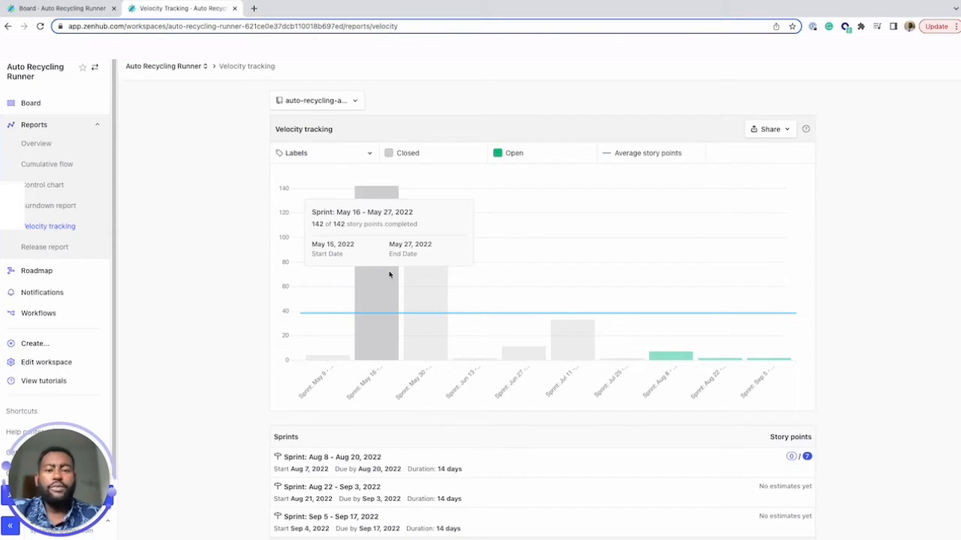
pyautogui.moveTo(267, 266)
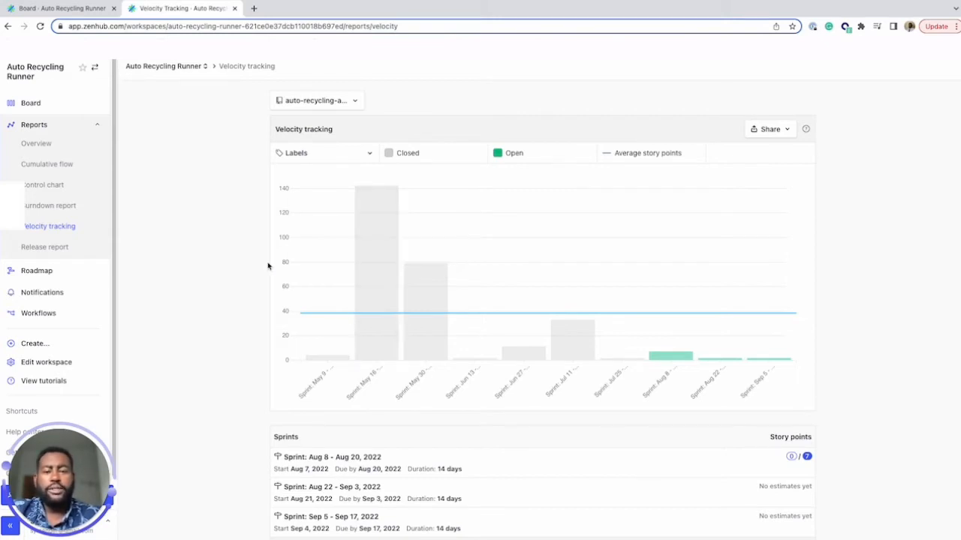
pyautogui.moveTo(63, 171)
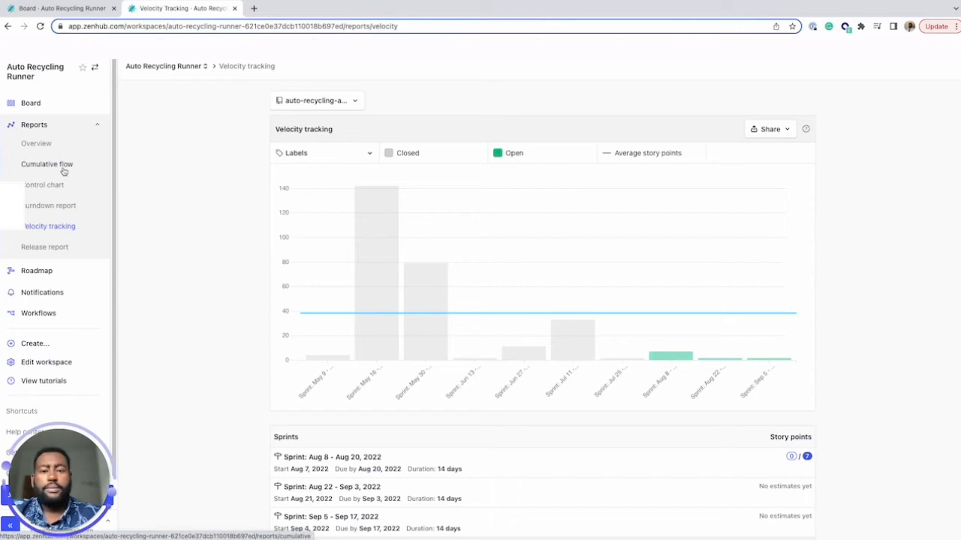
pyautogui.click(47, 163)
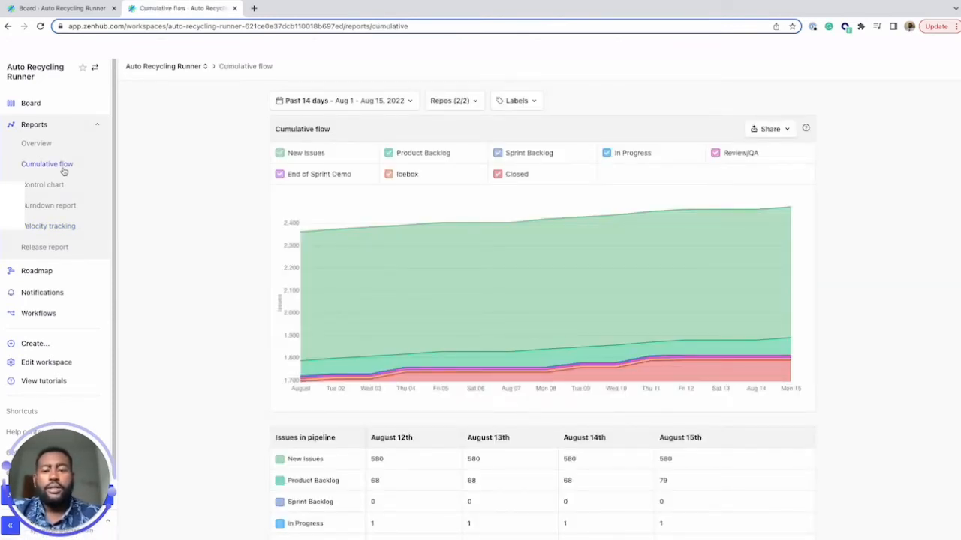
# - Switch to the Control chart of In Progress to Closed cycle times
pyautogui.click(43, 184)
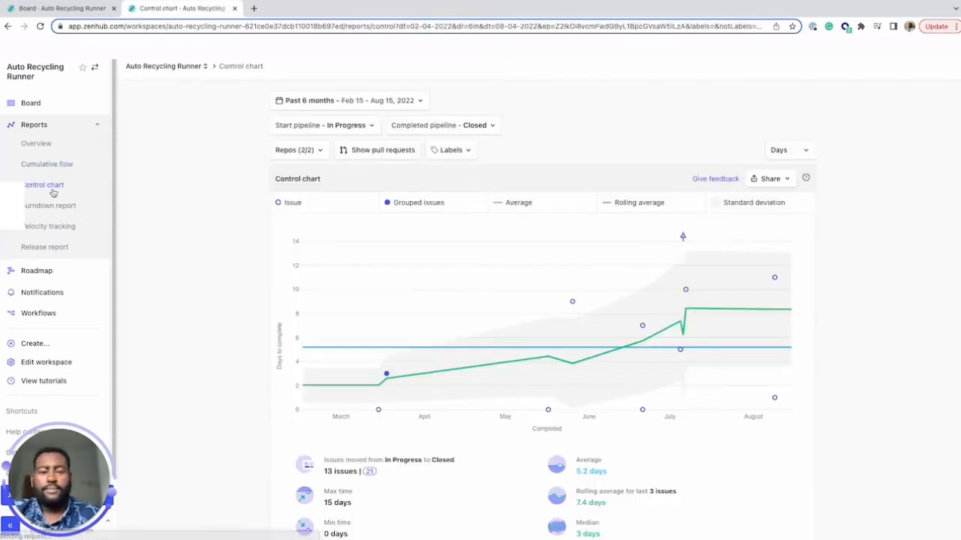
pyautogui.moveTo(221, 270)
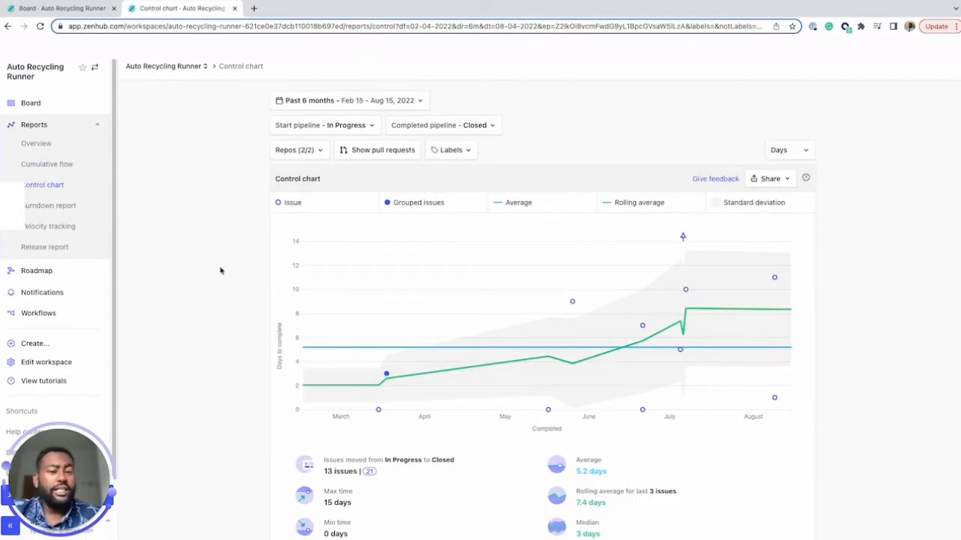
pyautogui.moveTo(225, 273)
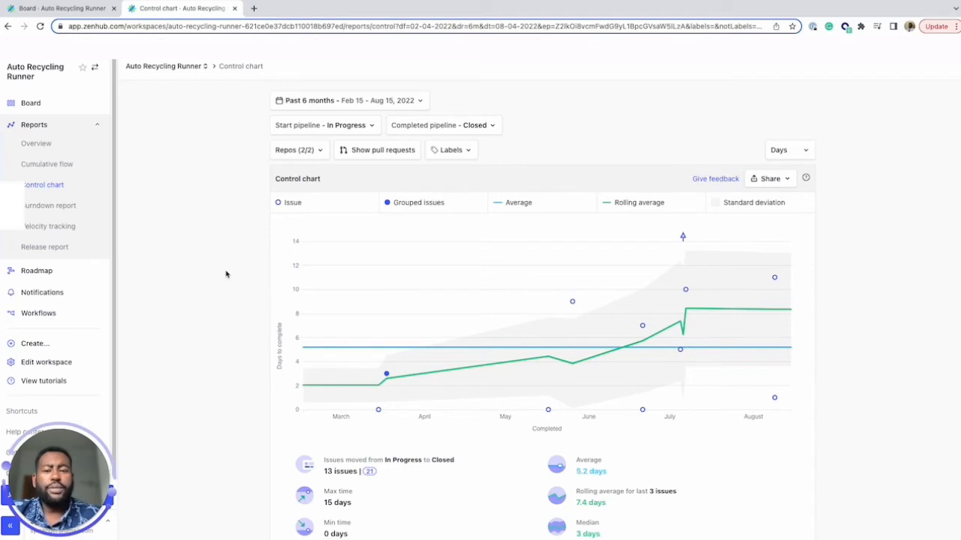
pyautogui.moveTo(45, 246)
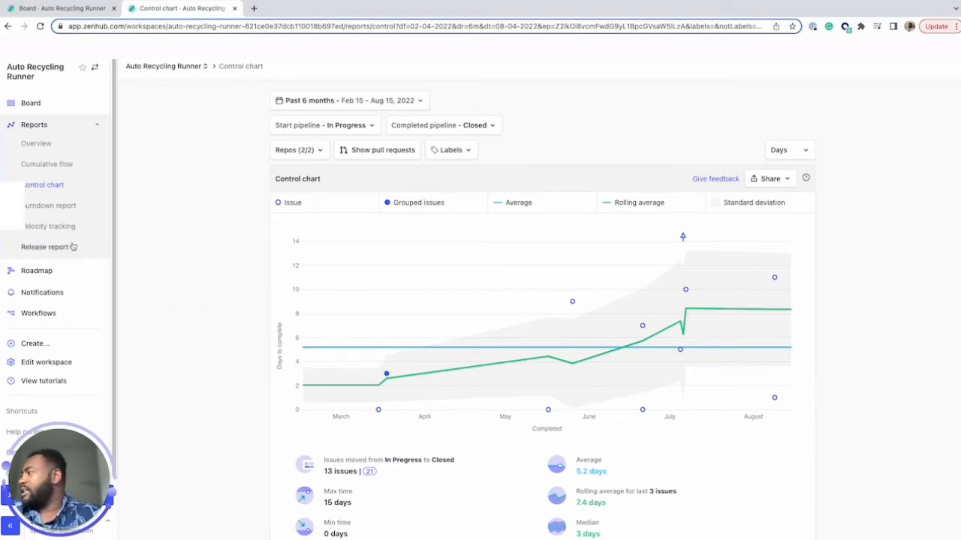
# - Show the v1.0.4 Release report with completed points versus total scope
pyautogui.click(45, 246)
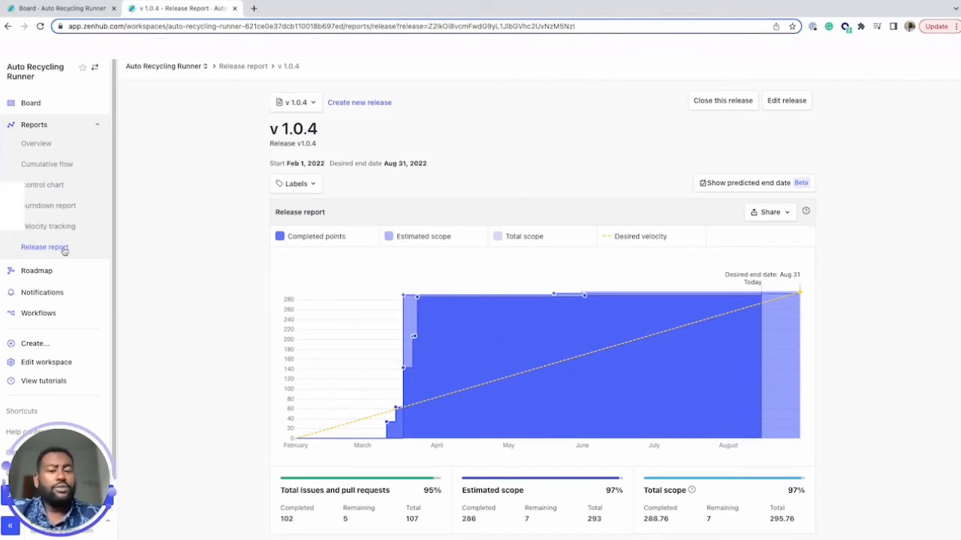
pyautogui.moveTo(128, 258)
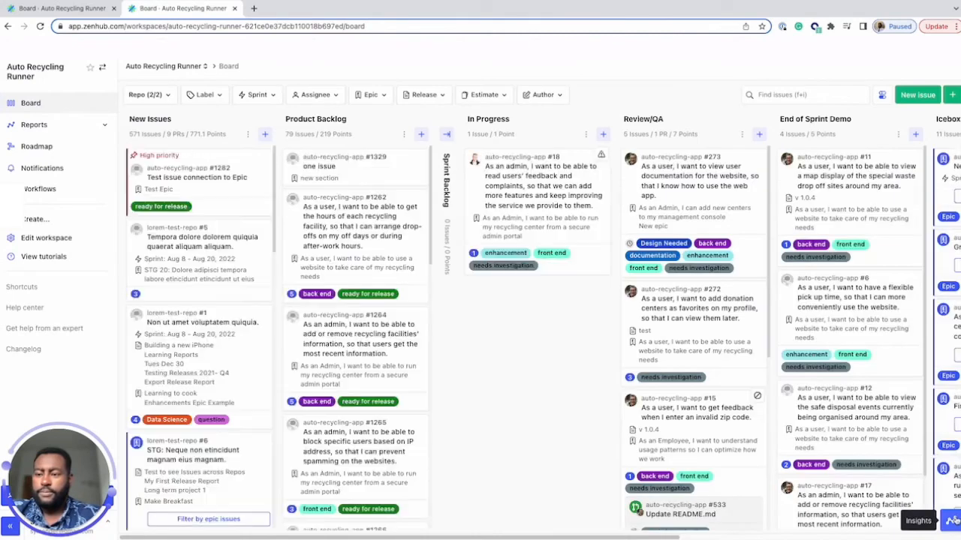
# - Show Today's insights beside the board with cycle days, sprint progress and velocity
pyautogui.click(918, 520)
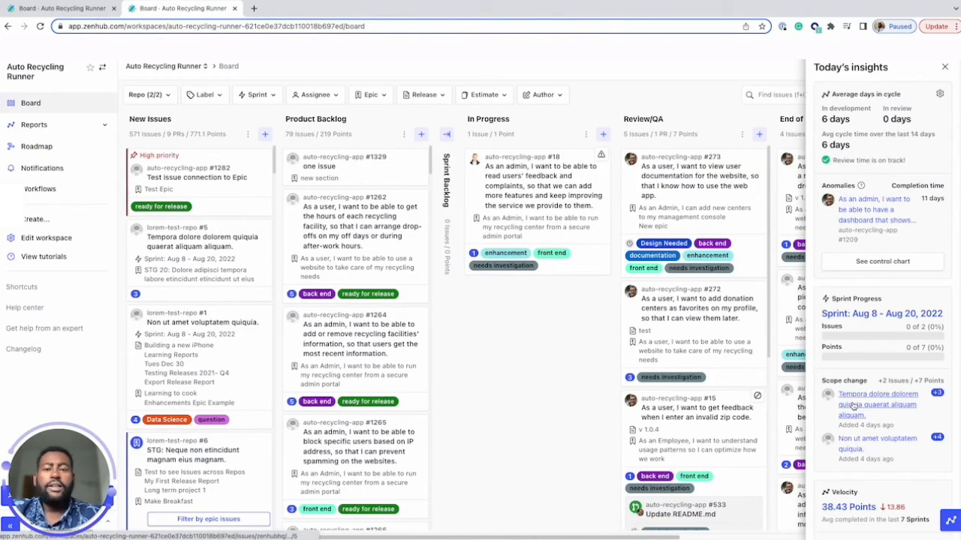